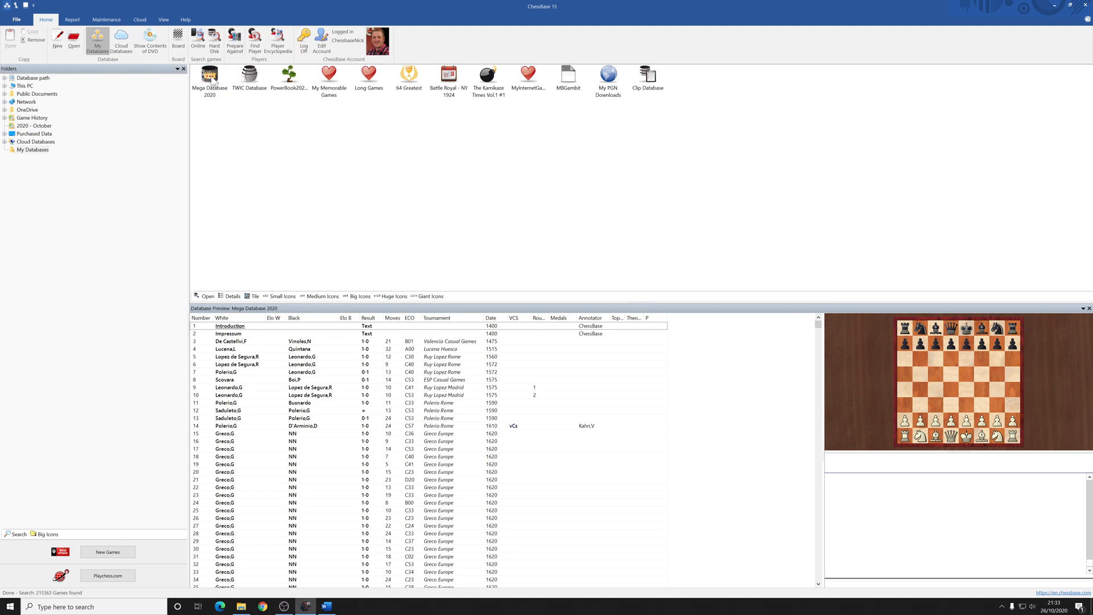
Bring up the text search for Mega Database 2020 from its context menu, then cancel it
right_click(209, 79)
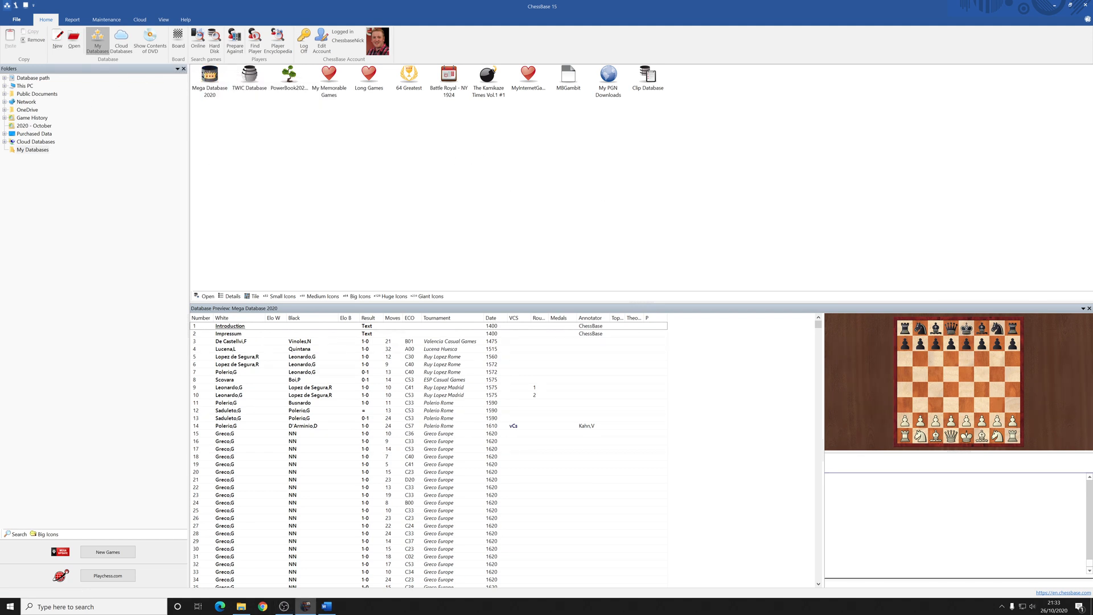
right_click(208, 78)
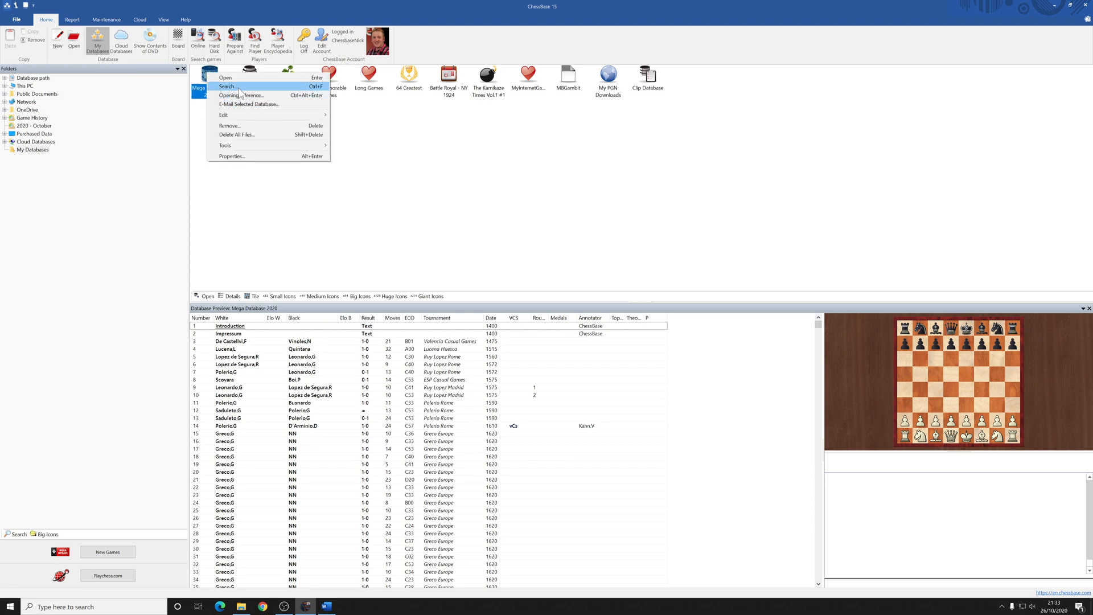
left_click(227, 87)
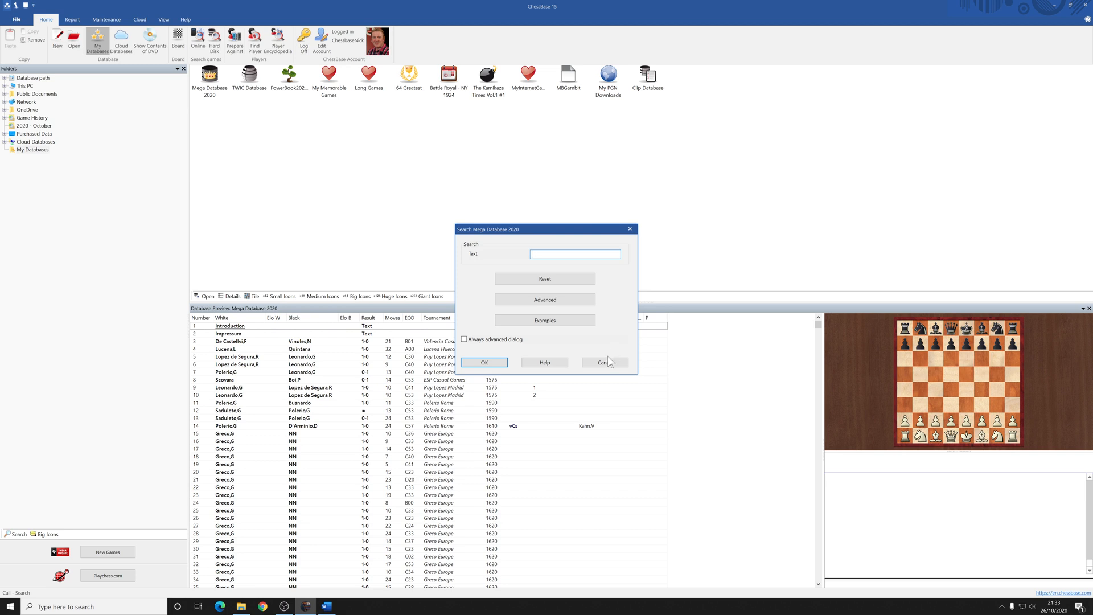
left_click(604, 362)
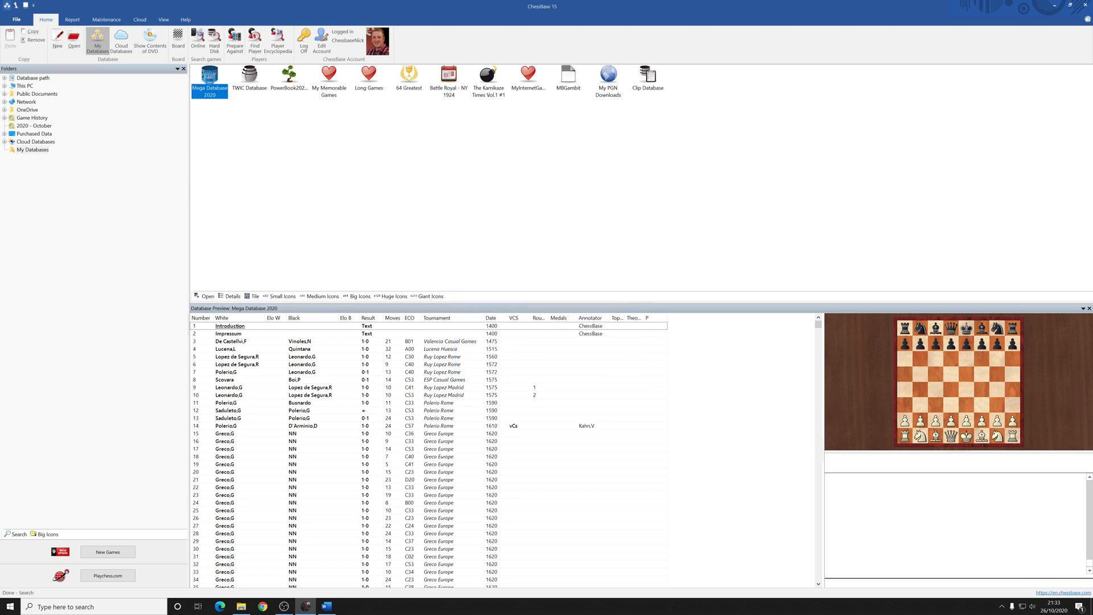
Show Mega Database 2020's game list in its own window and try the list filter
double_click(210, 82)
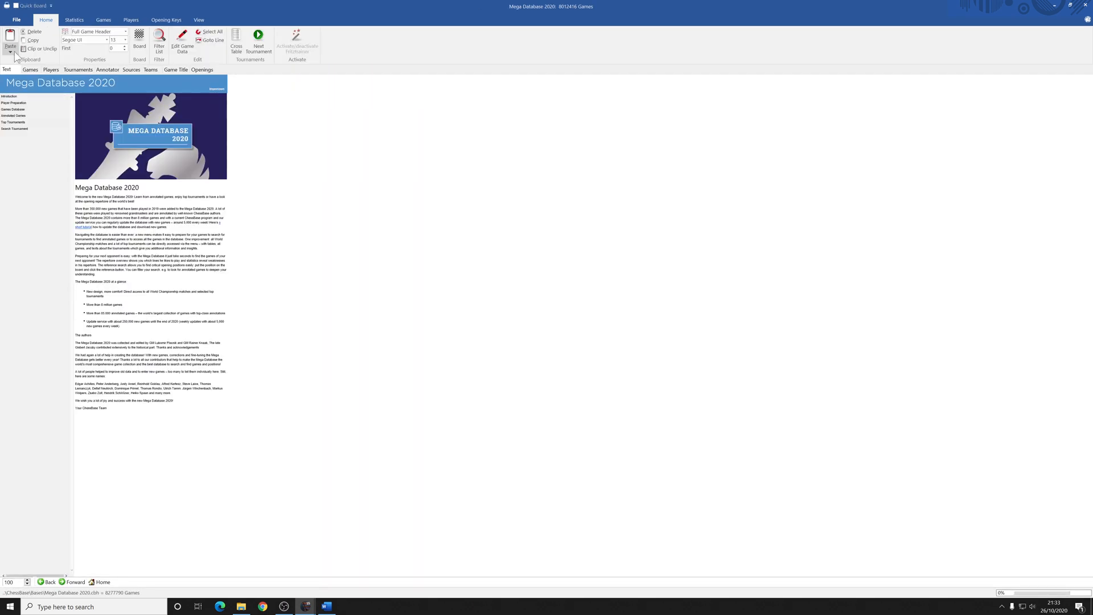
left_click(30, 70)
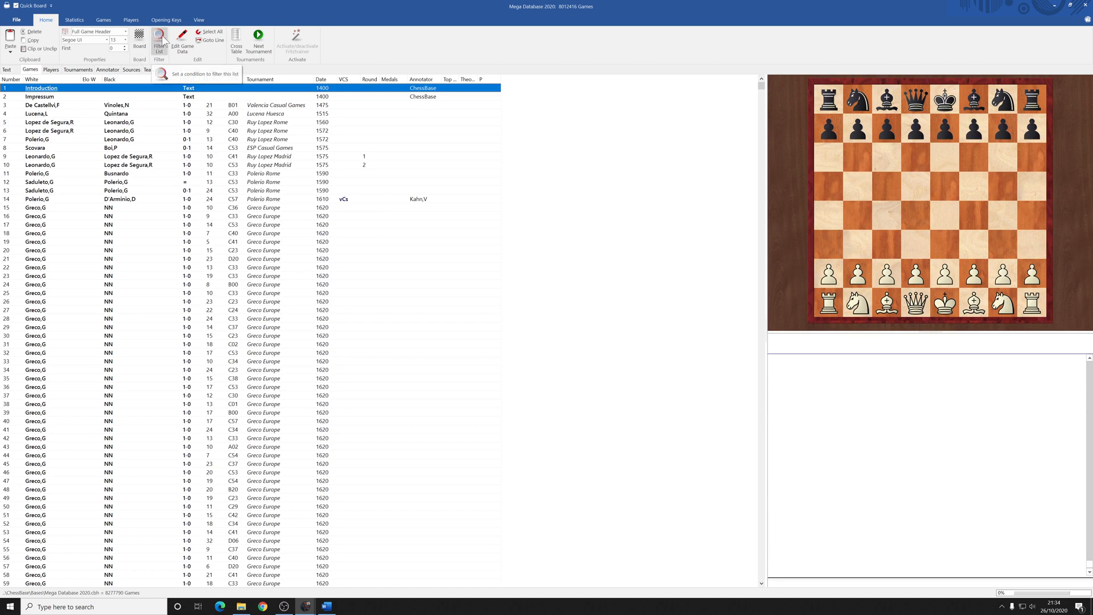
left_click(160, 41)
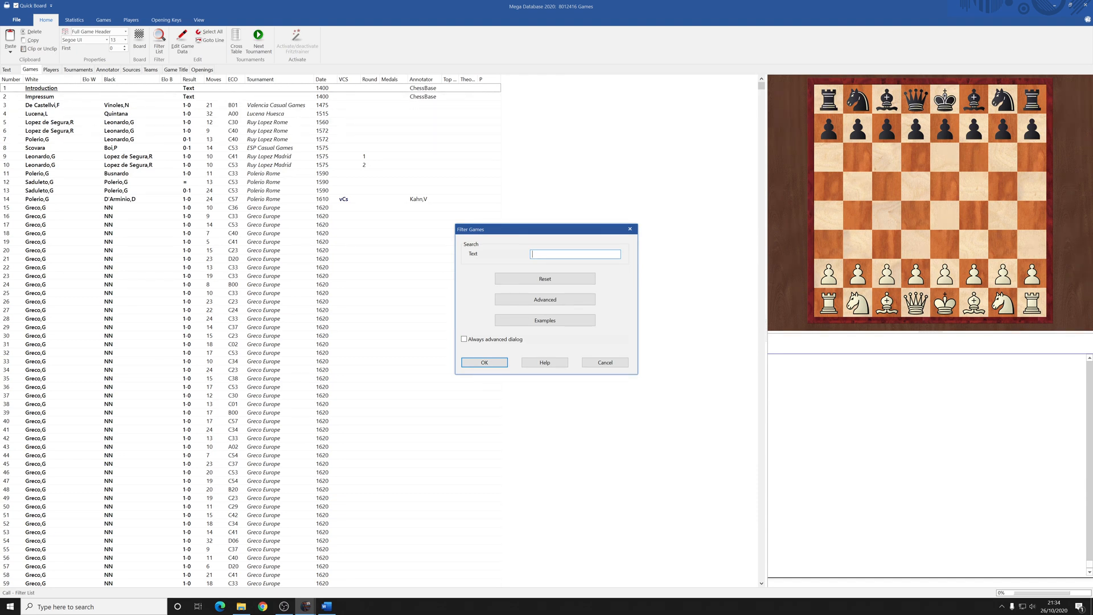
left_click(604, 362)
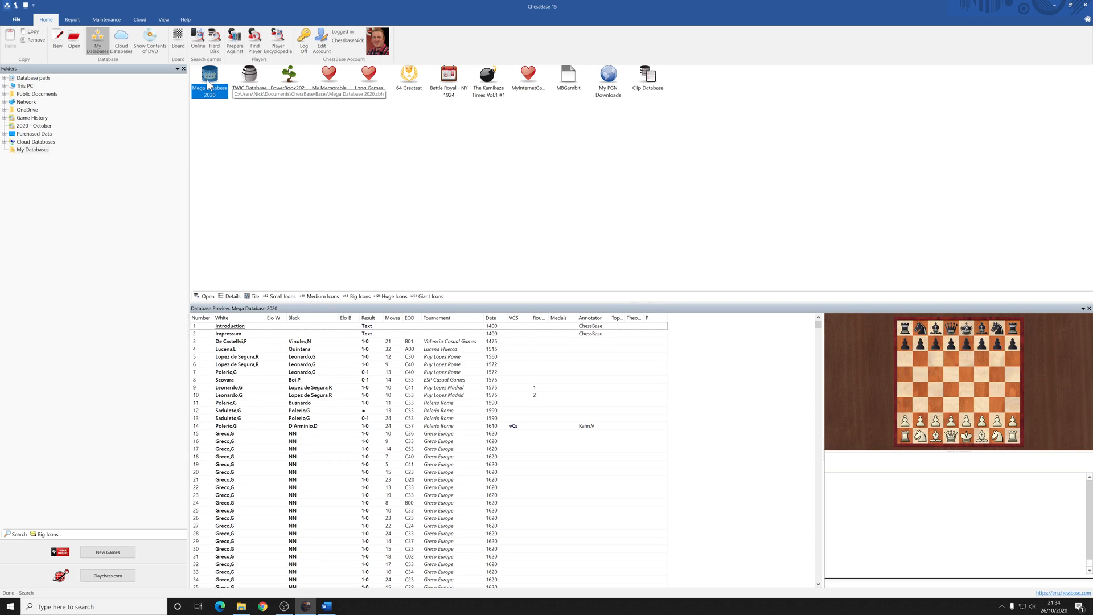
Reopen the Mega Database 2020 search and display the example search strings
right_click(210, 76)
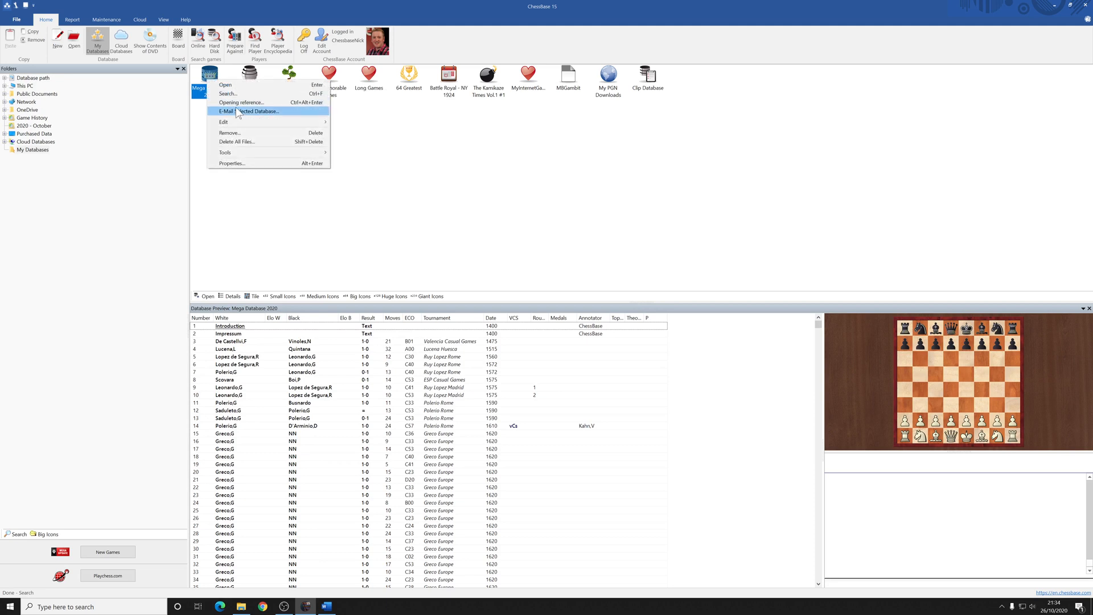
left_click(228, 94)
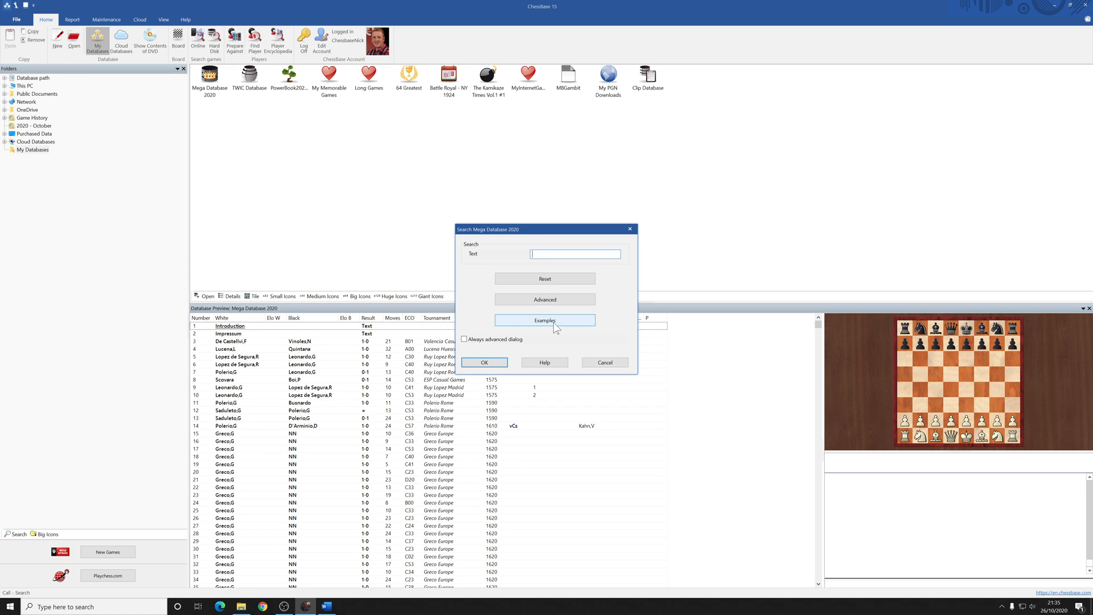
left_click(544, 321)
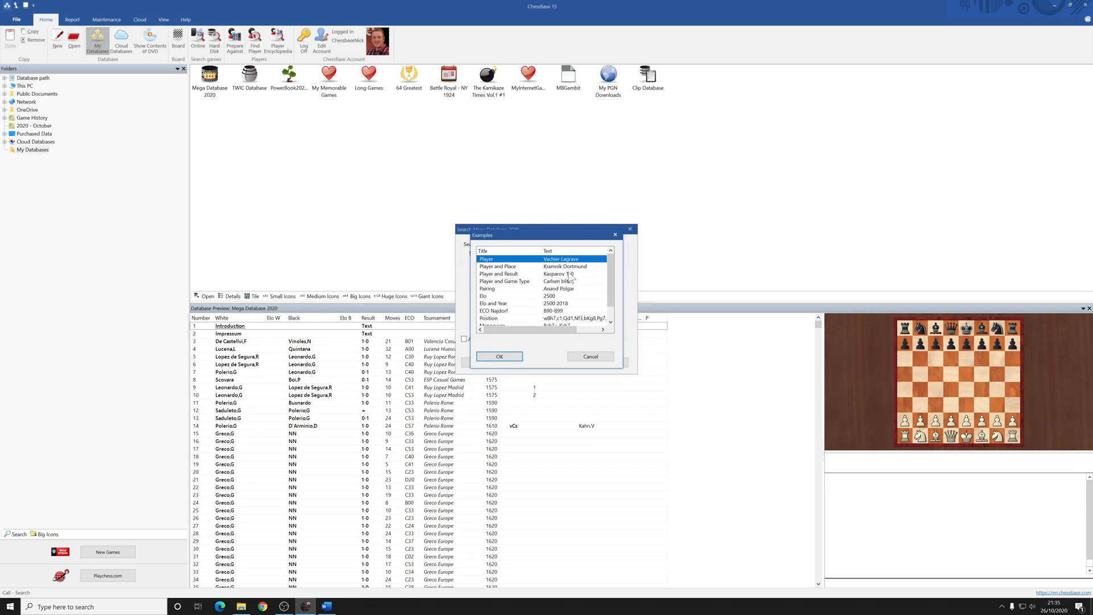
mouse_move(526, 286)
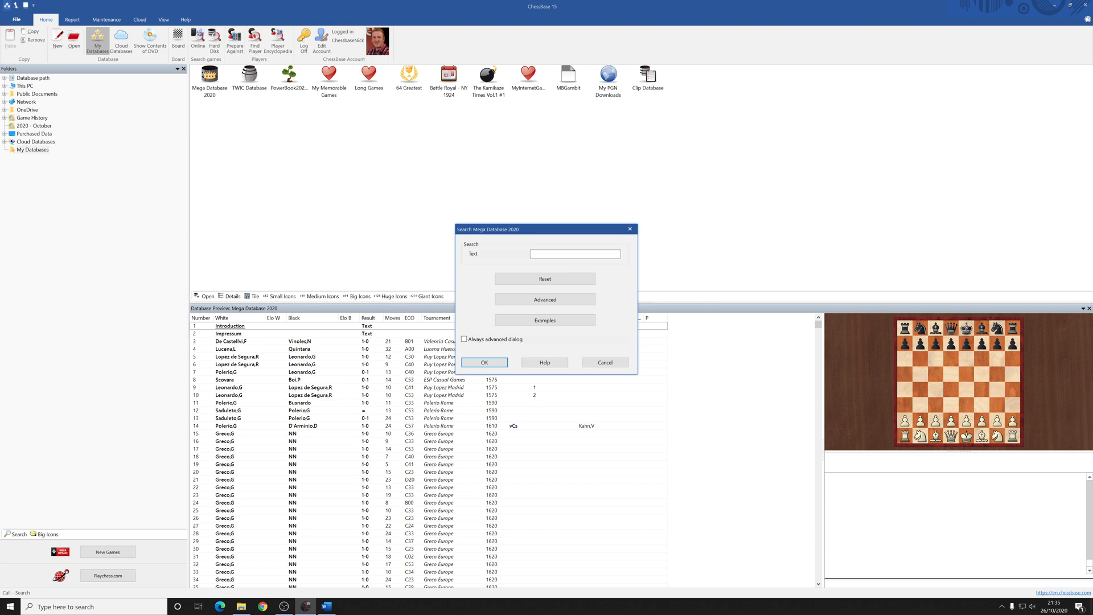
left_click(574, 254)
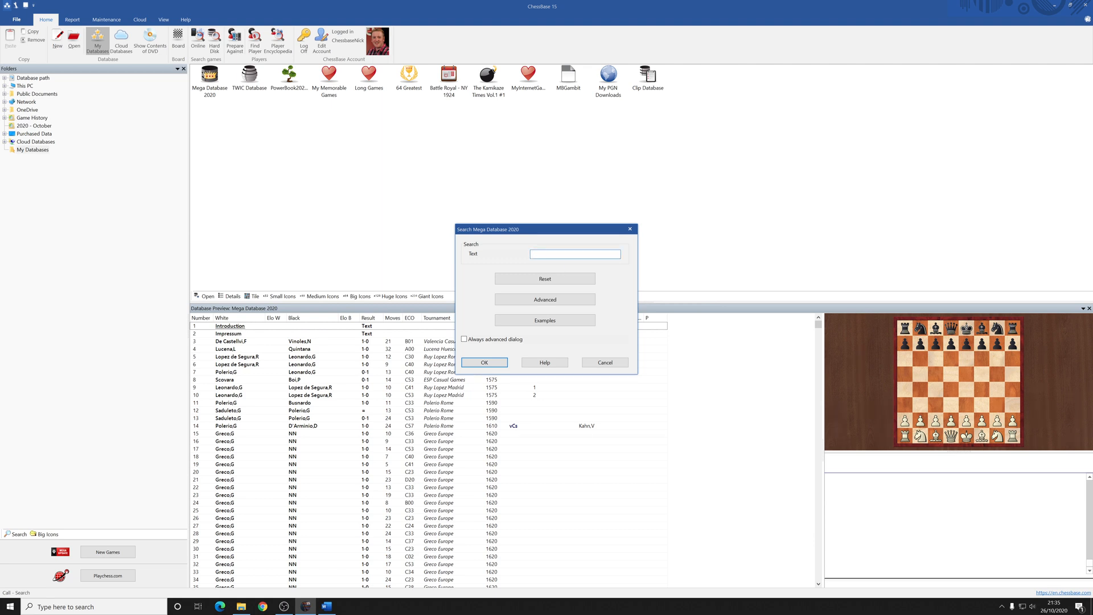
type("Kasparov")
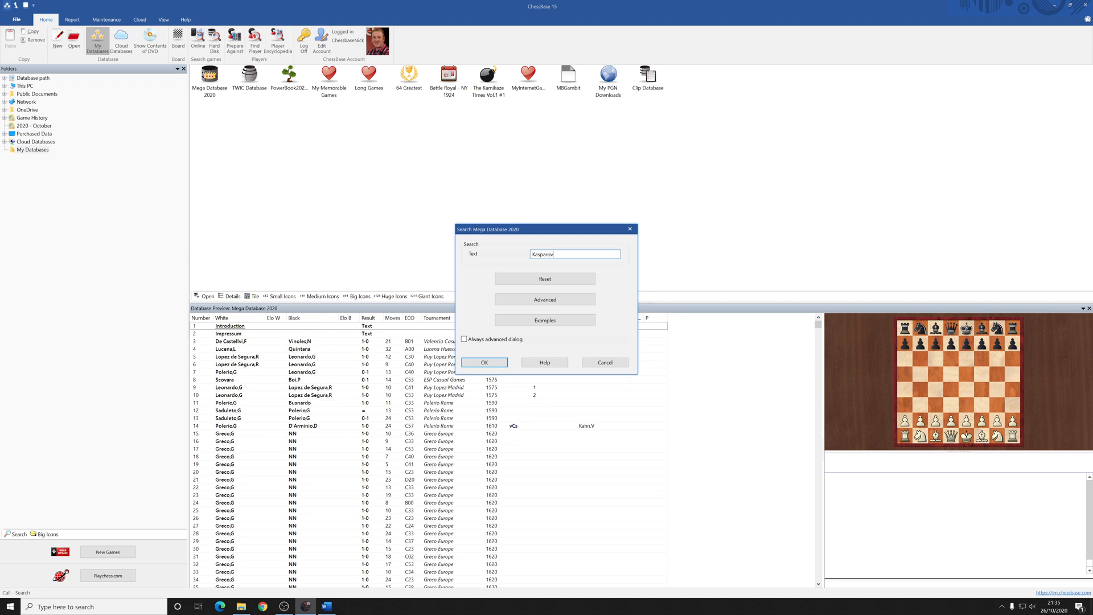
type("Short")
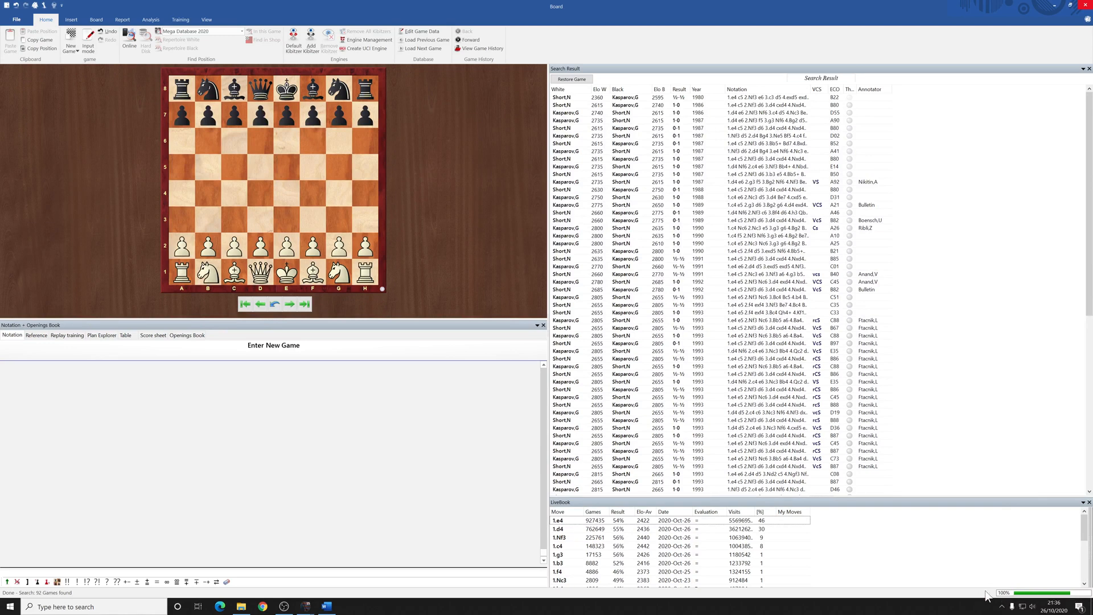
mouse_move(997, 581)
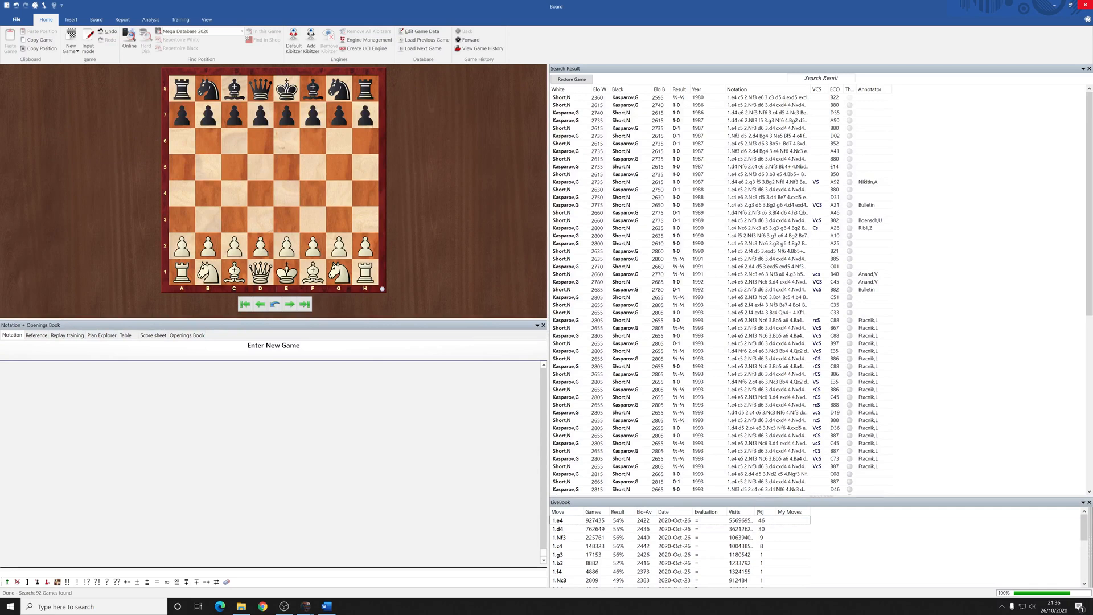
mouse_move(54, 598)
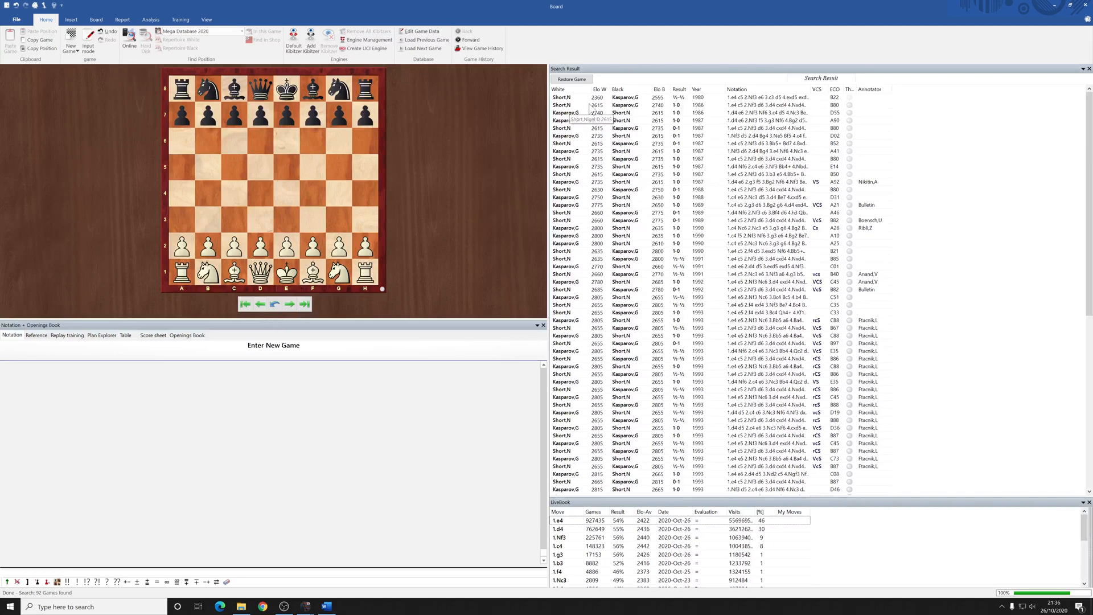
mouse_move(748, 211)
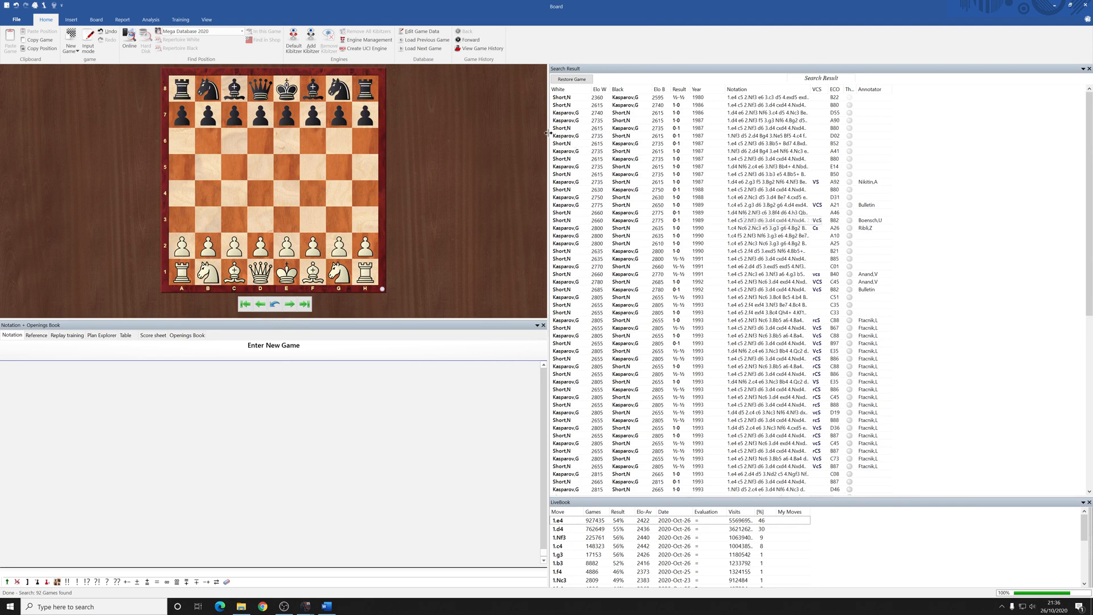
mouse_move(593, 145)
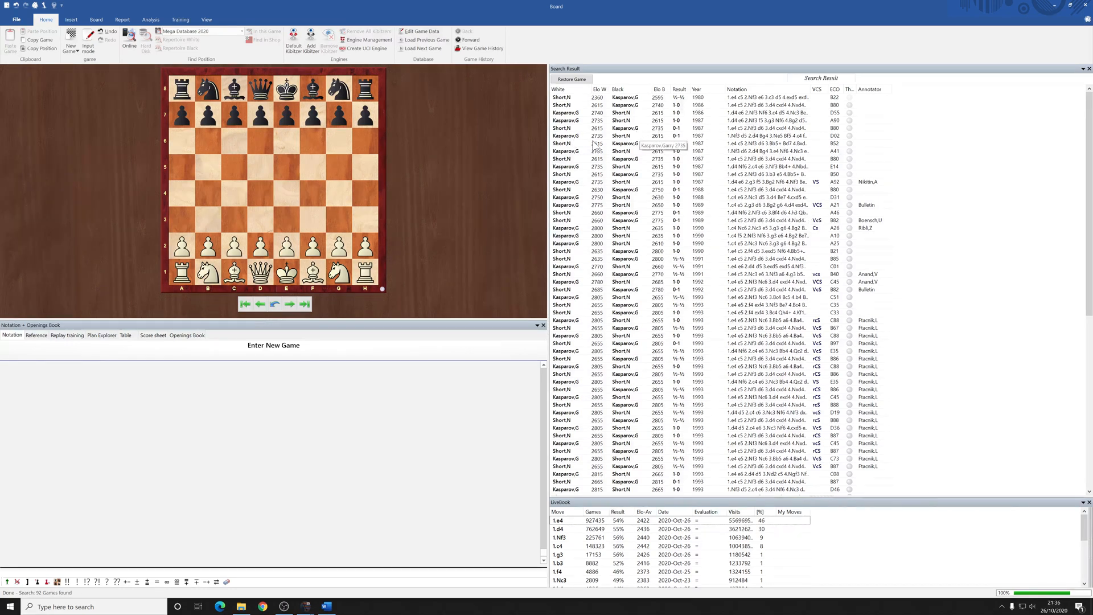
scroll("down", 3)
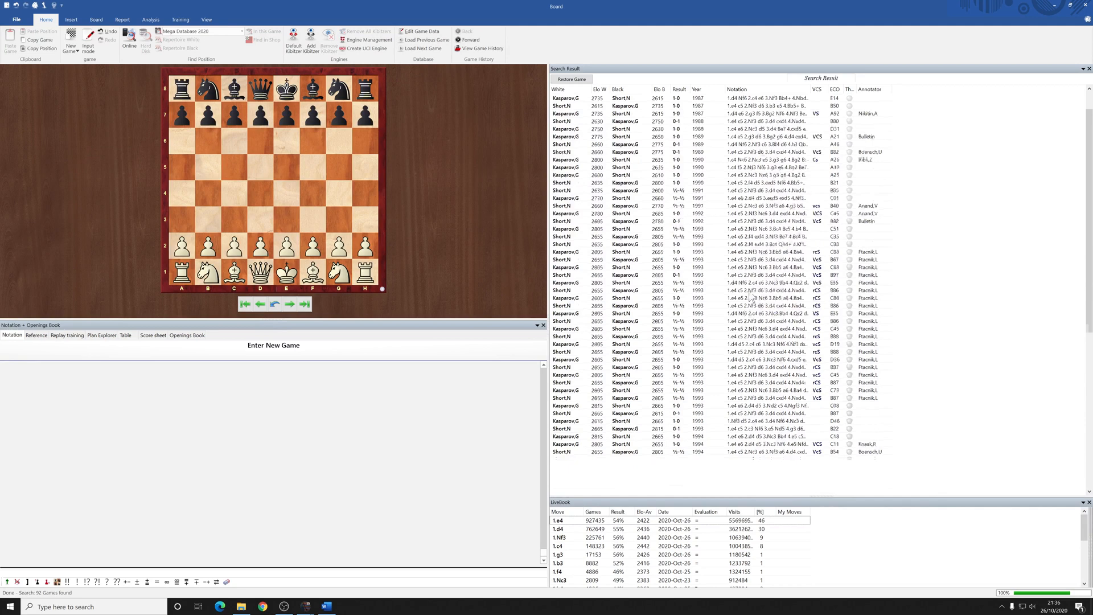
scroll("down", 3)
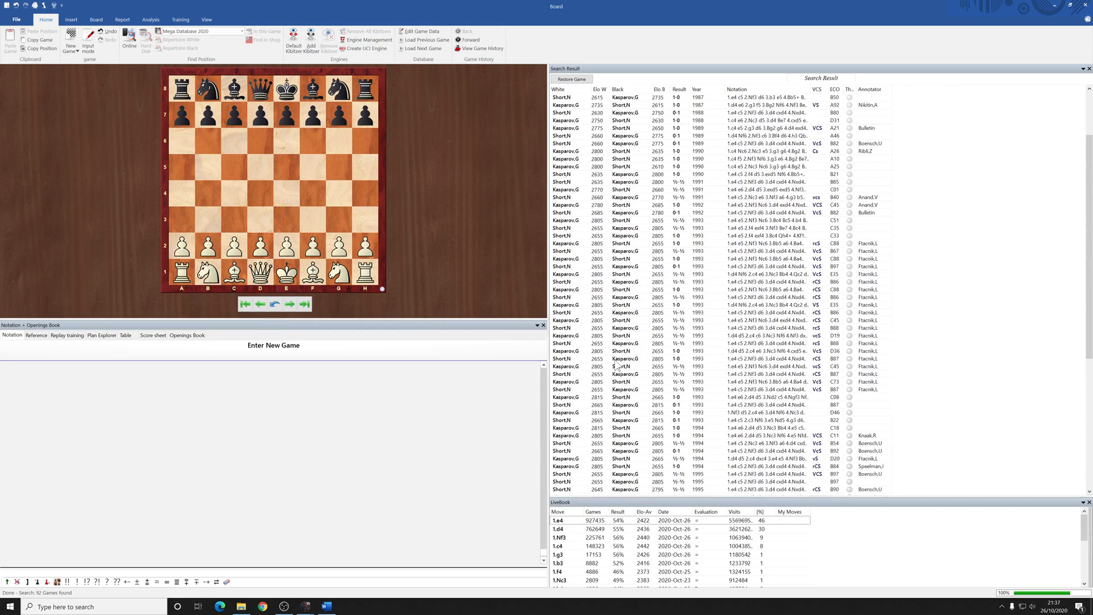
Load the 1993 London Short–Kasparov game and step a few moves into its Najdorf opening
left_click(628, 358)
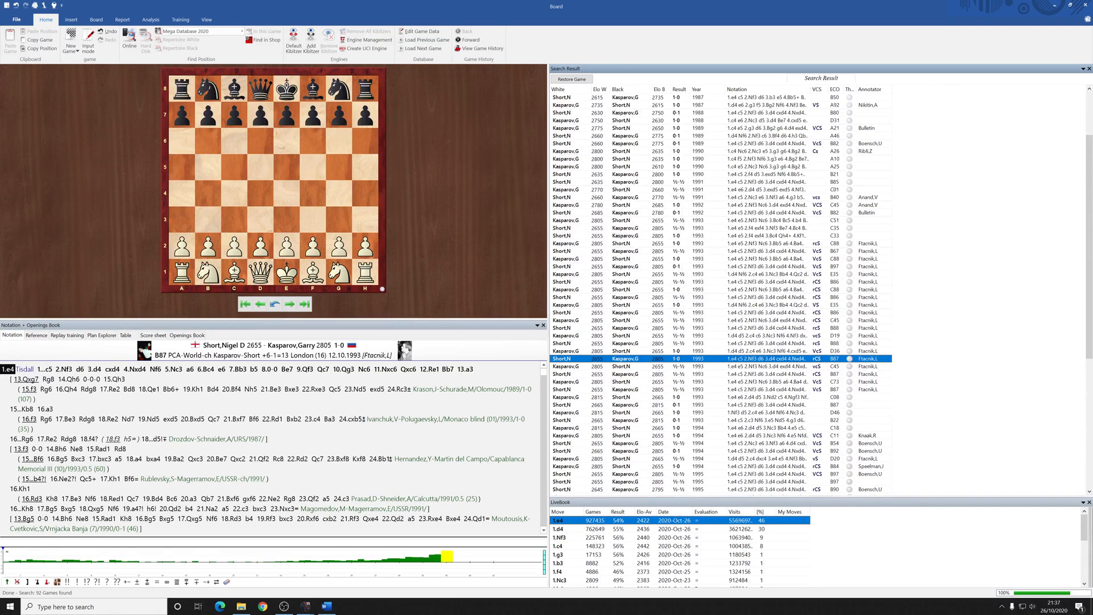
left_click(39, 367)
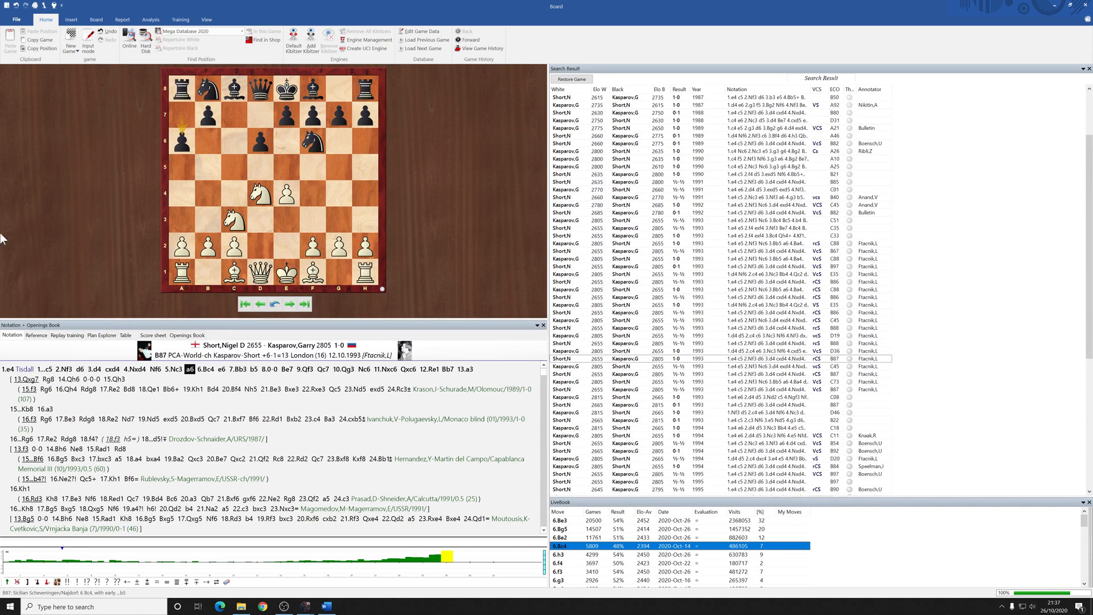
mouse_move(1048, 26)
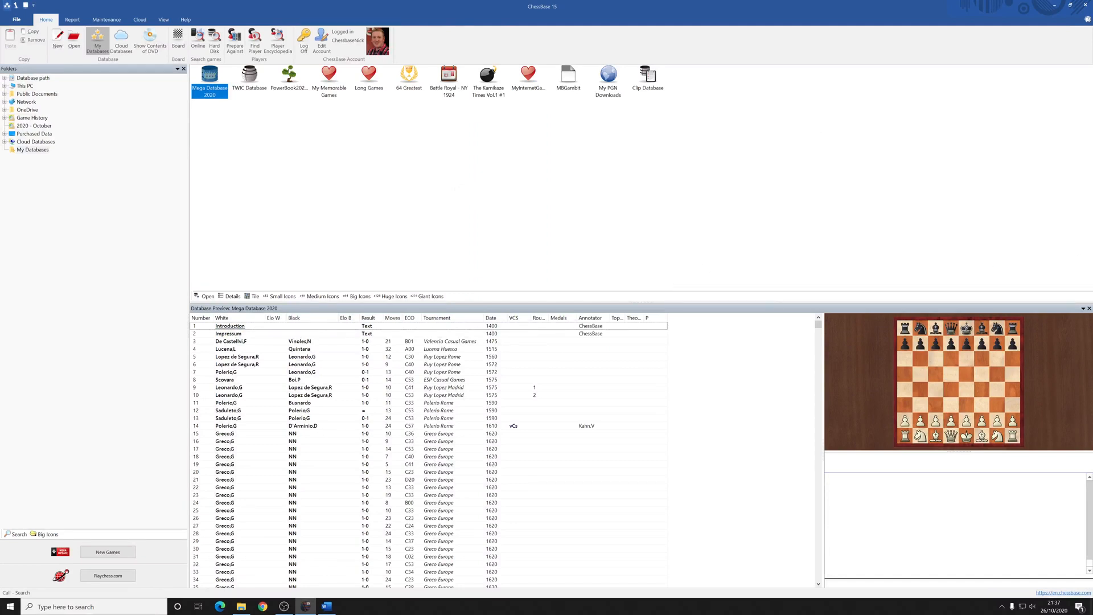
Start a new search of Mega Database 2020 and reset the previous player text
right_click(209, 80)
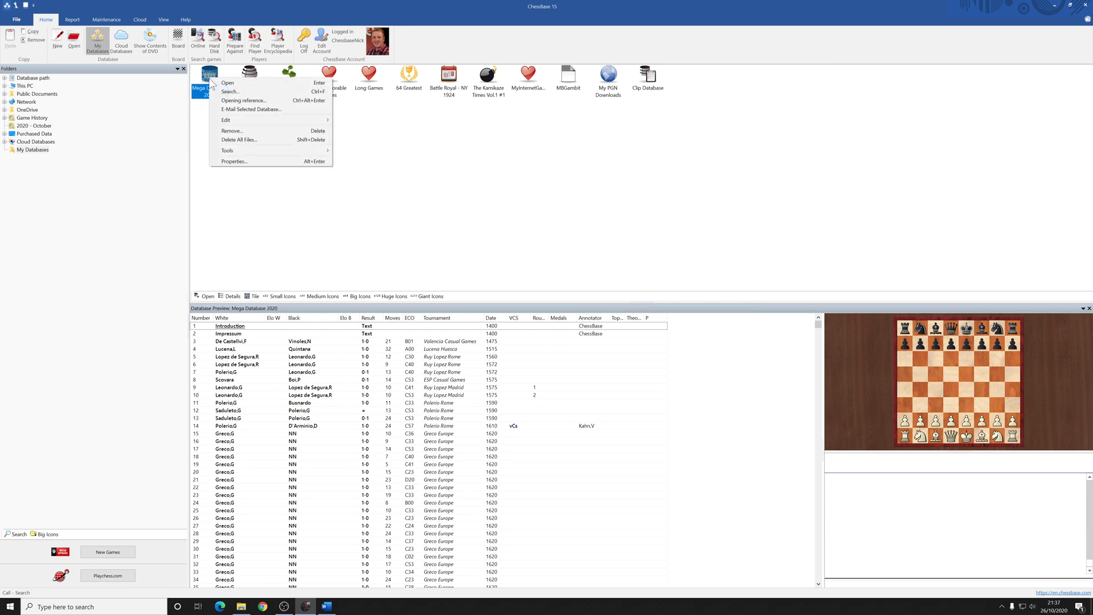
left_click(229, 91)
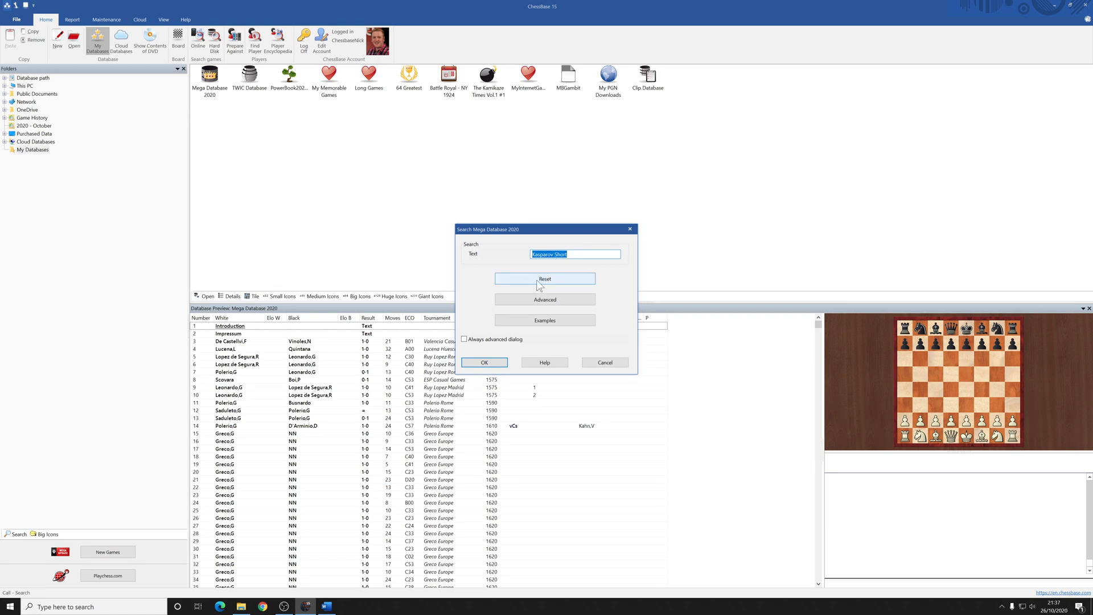
mouse_move(561, 272)
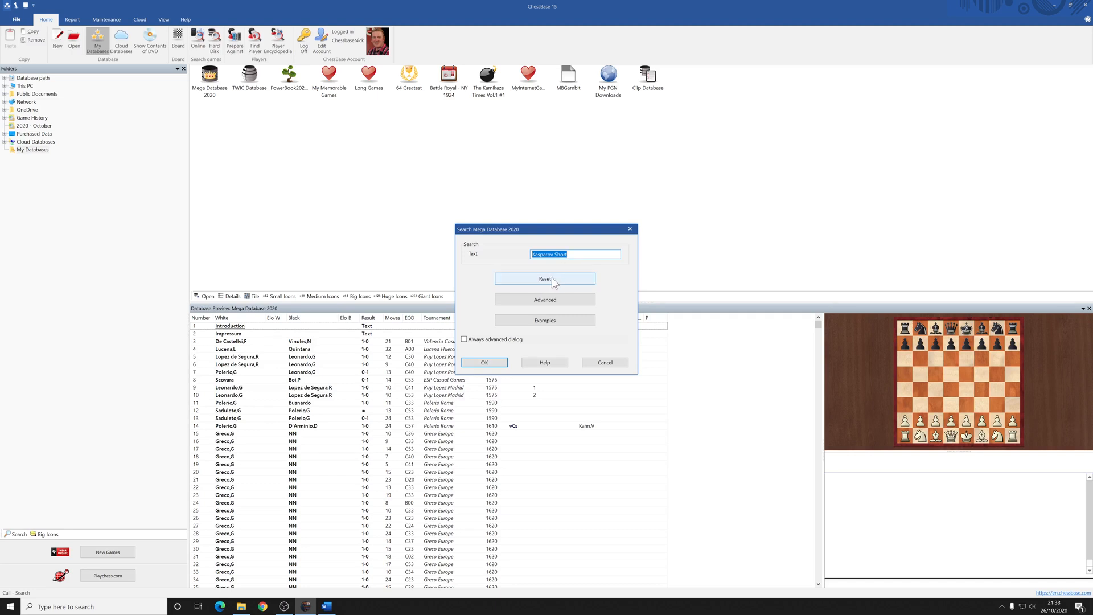
left_click(545, 278)
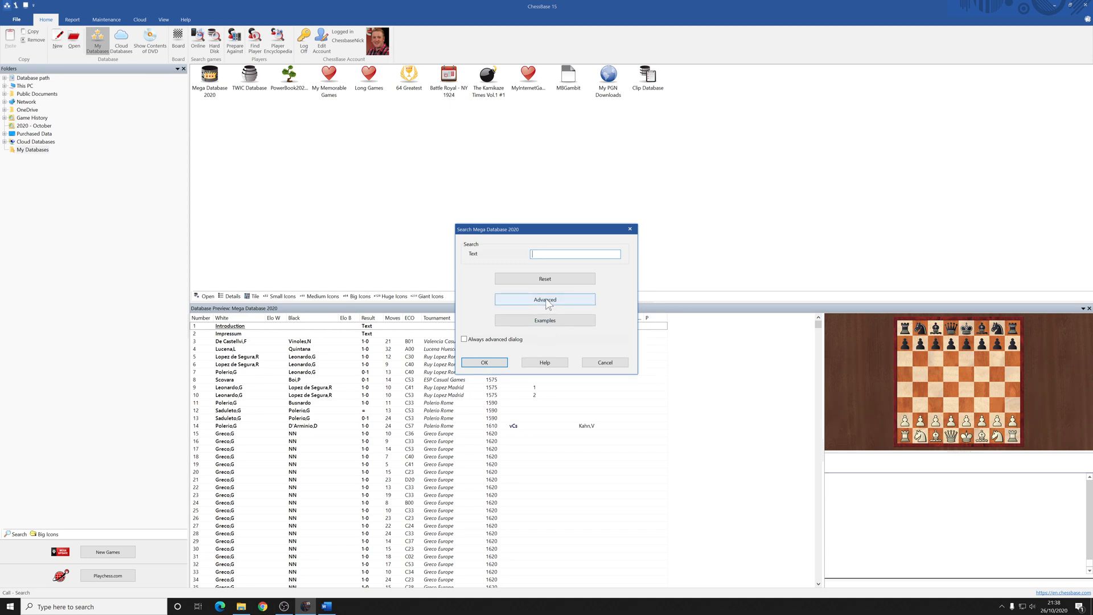
Enable 'Always advanced dialog', run the unfiltered search and acknowledge the Search Stopped notice
left_click(545, 300)
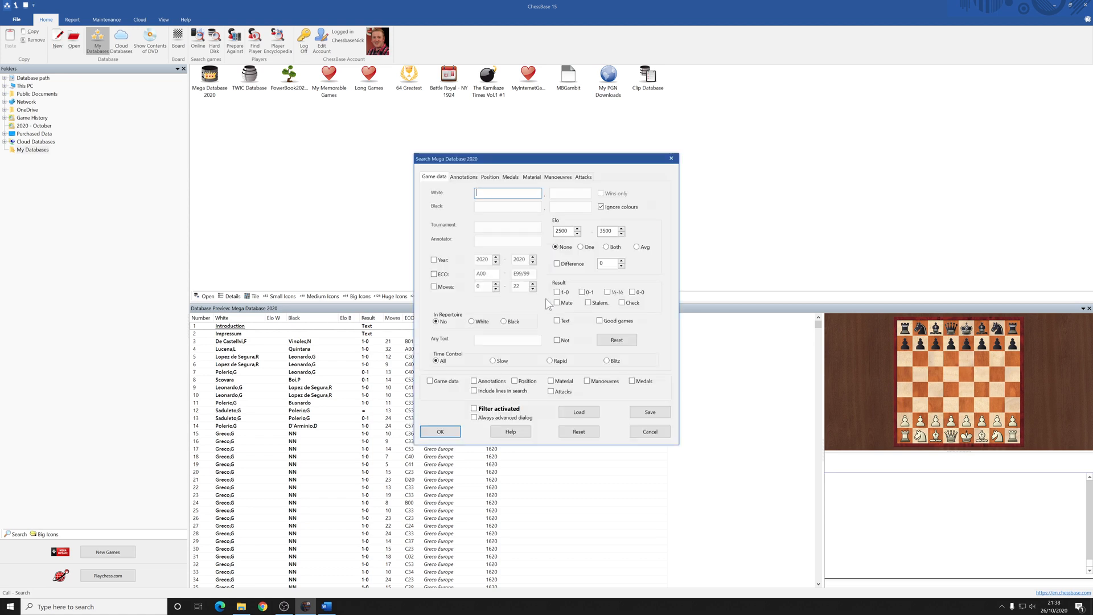
mouse_move(548, 305)
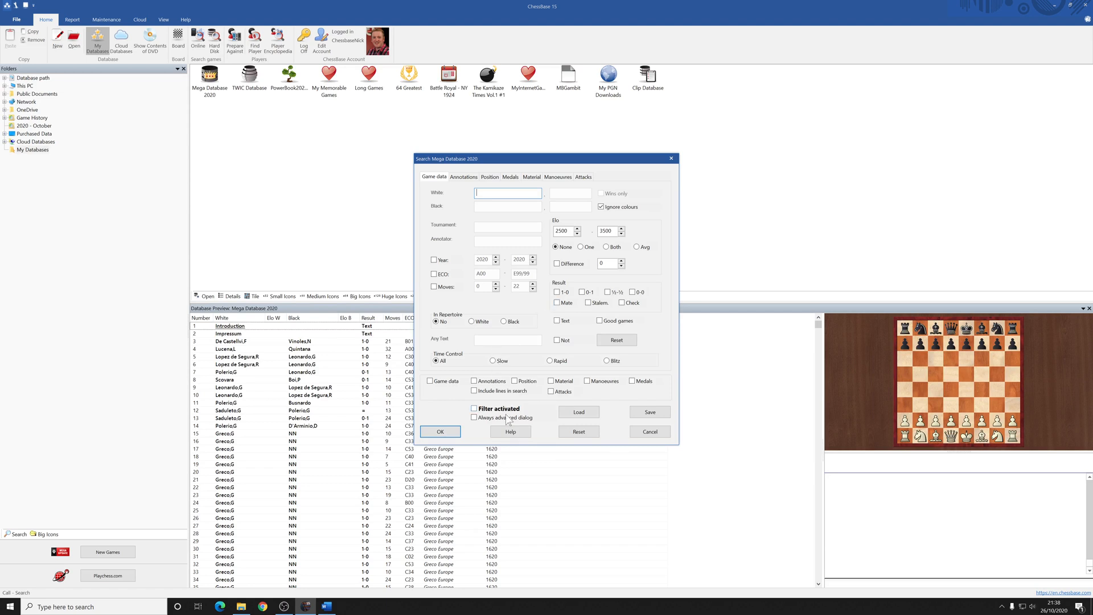
left_click(475, 417)
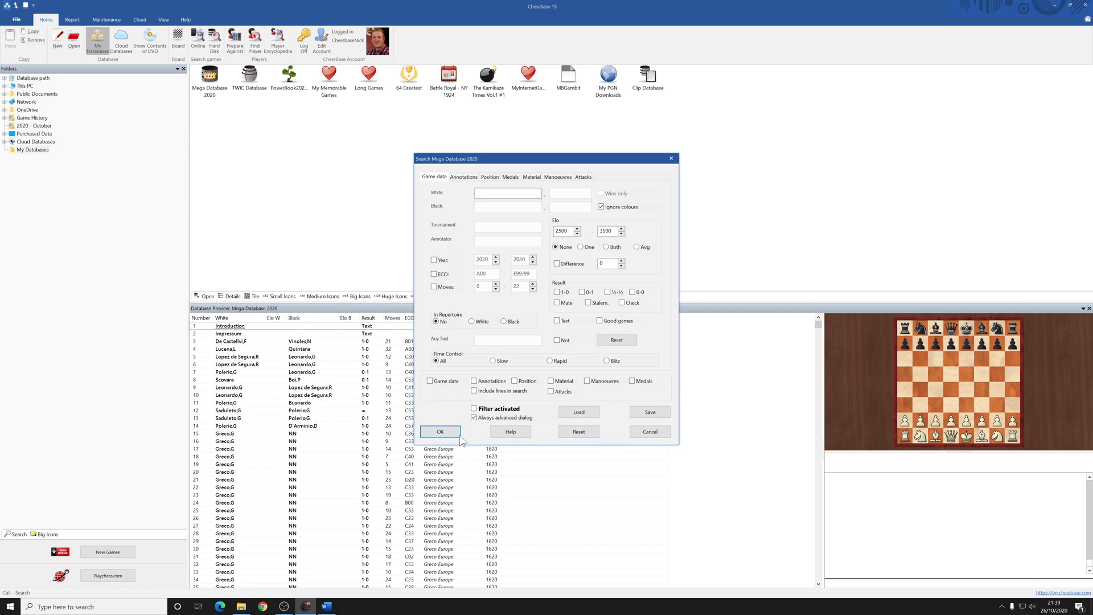
left_click(440, 432)
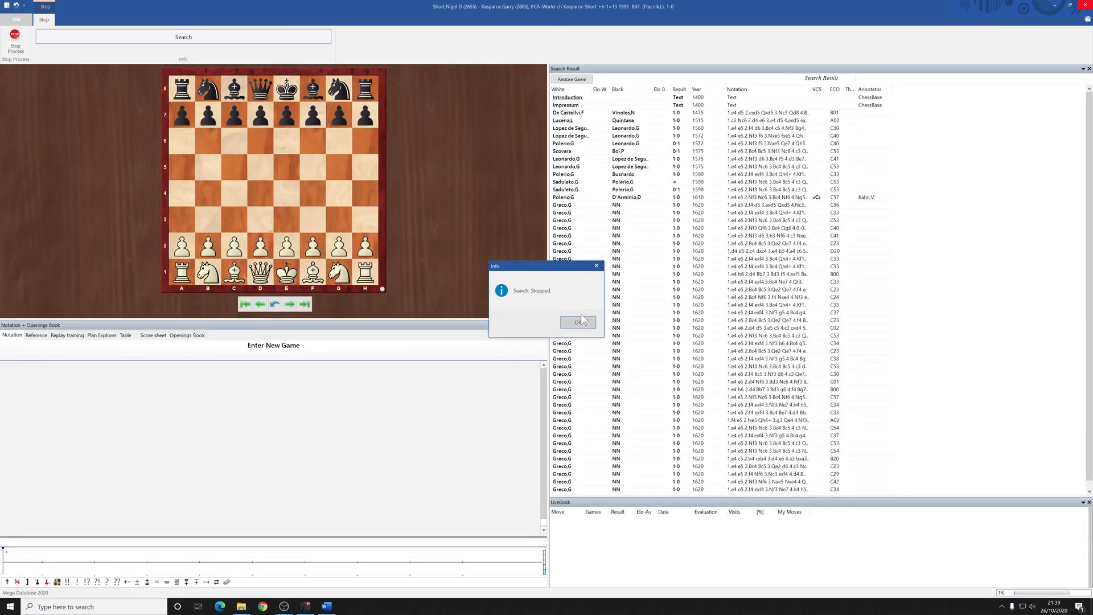
left_click(577, 322)
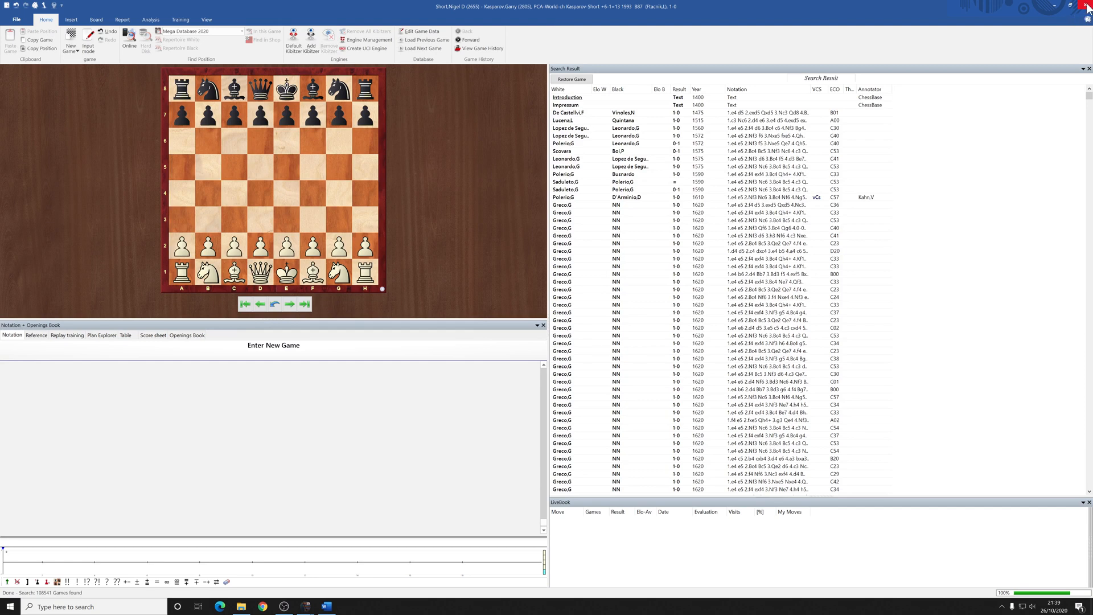